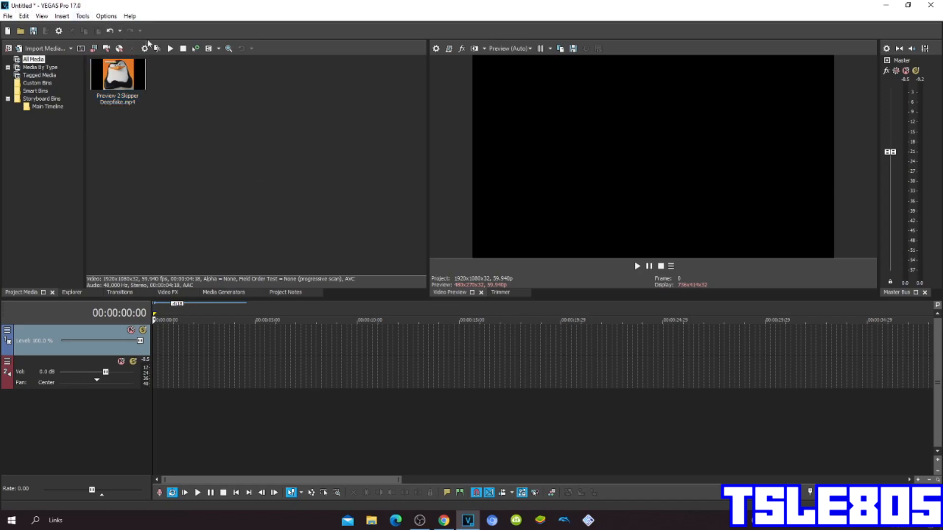
mouse_move(105, 122)
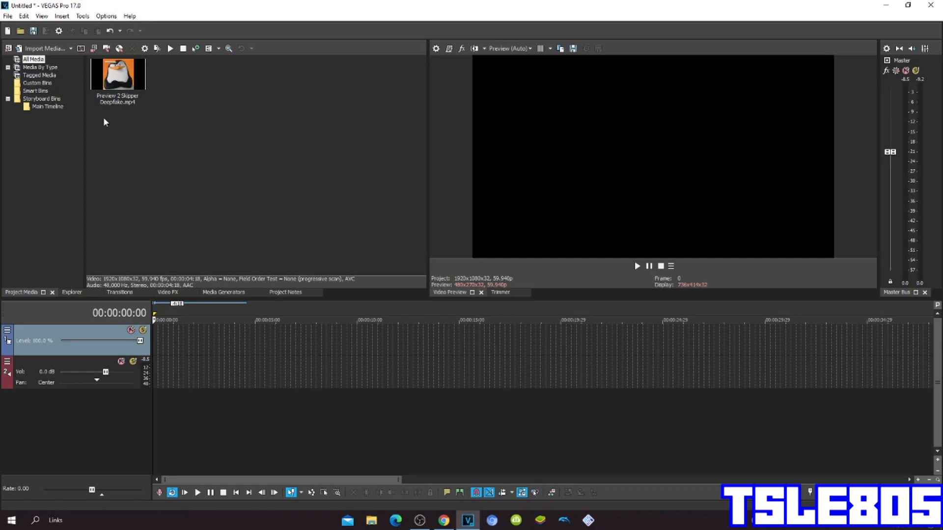
Place the Skipper Deepfake penguin clip at the start of the timeline with video and audio
drag(117, 74, 430, 354)
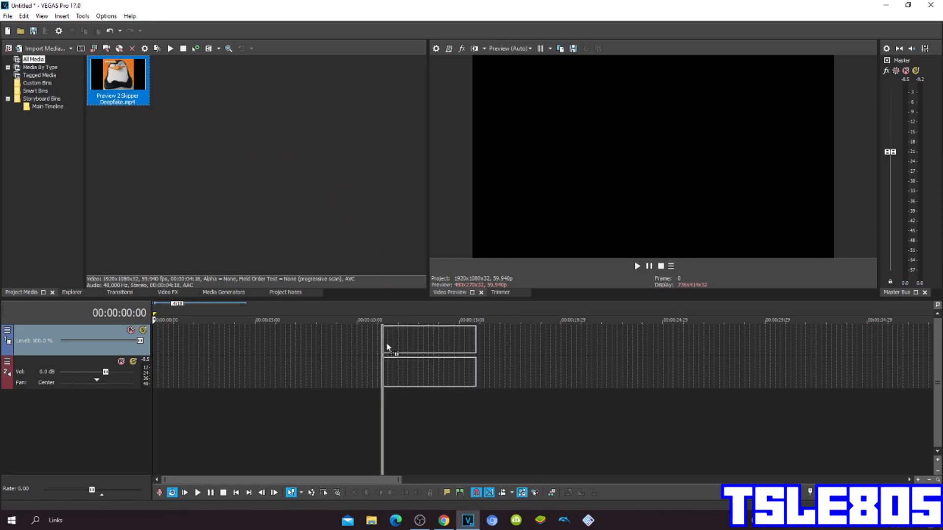
drag(118, 77, 199, 346)
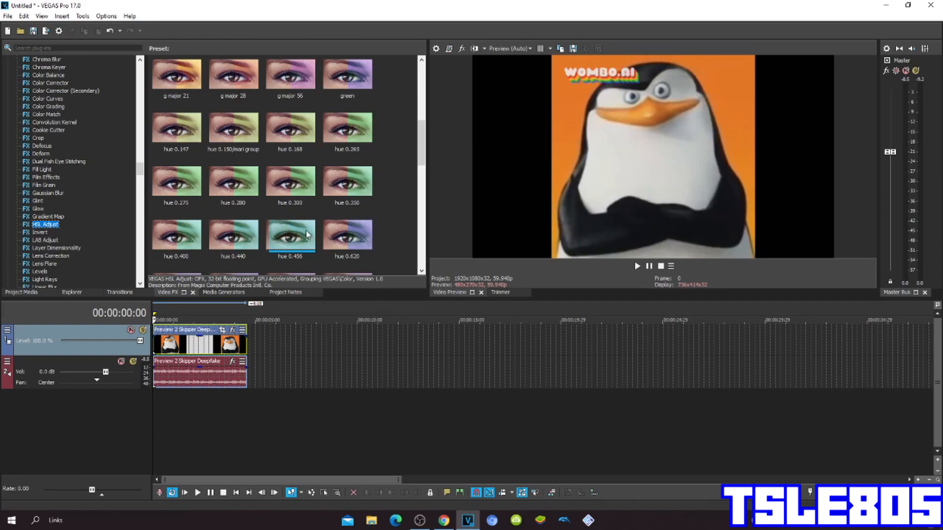
Apply the Invert effect to the penguin clip and browse HSL Adjust hue presets for a pink background
click(40, 232)
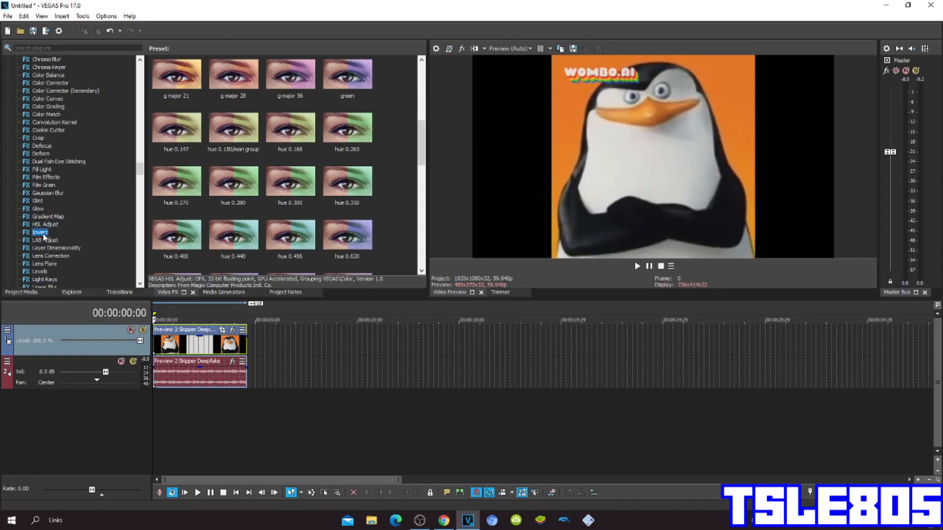
click(41, 233)
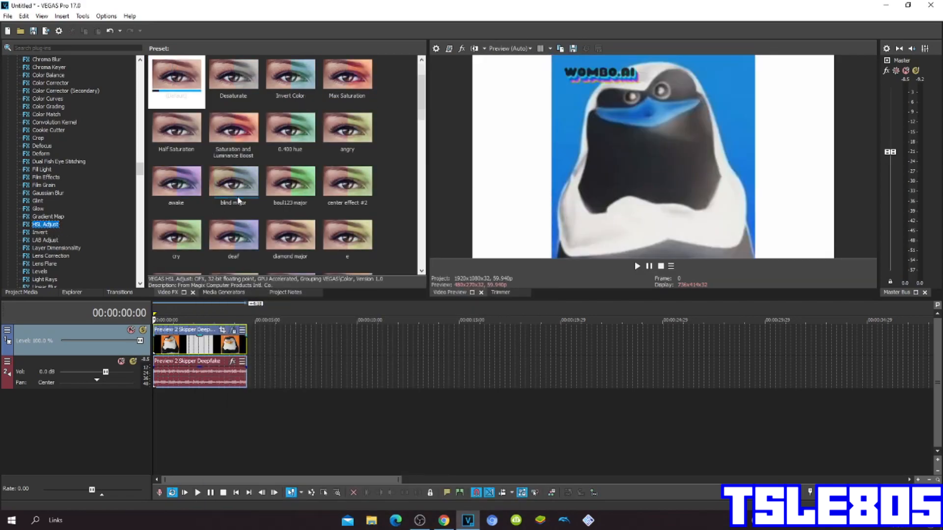
scroll(down, 3)
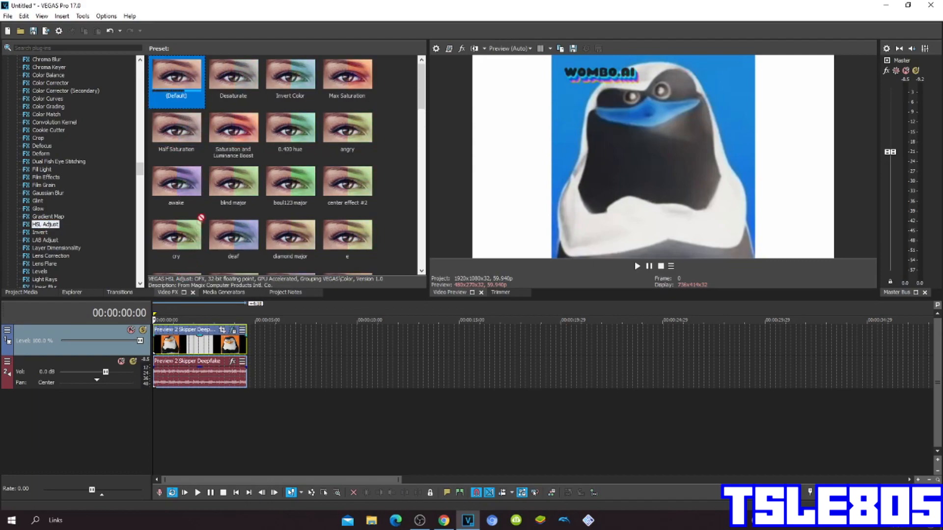
scroll(down, 3)
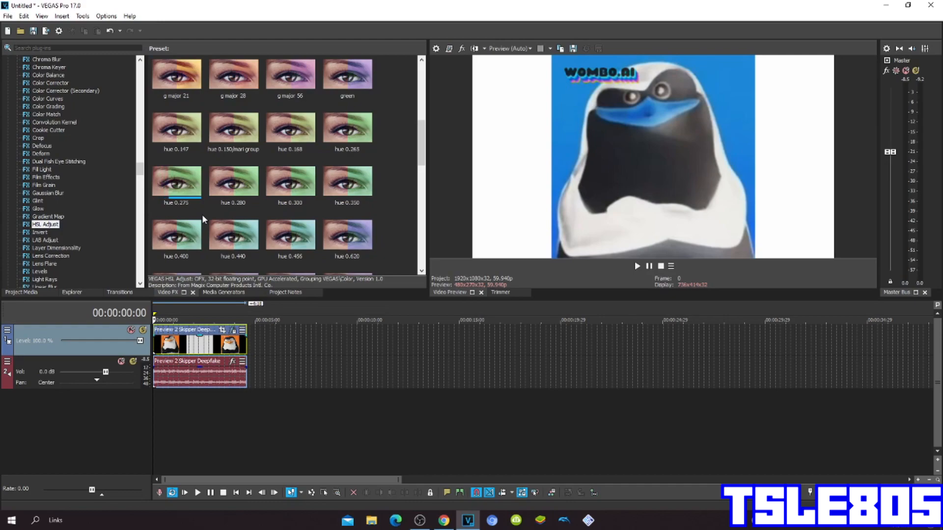
scroll(down, 3)
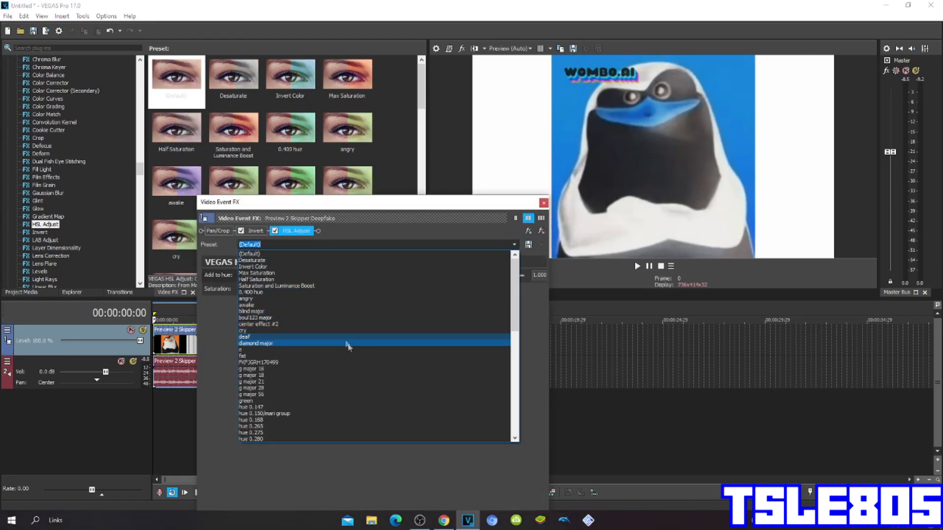
scroll(down, 3)
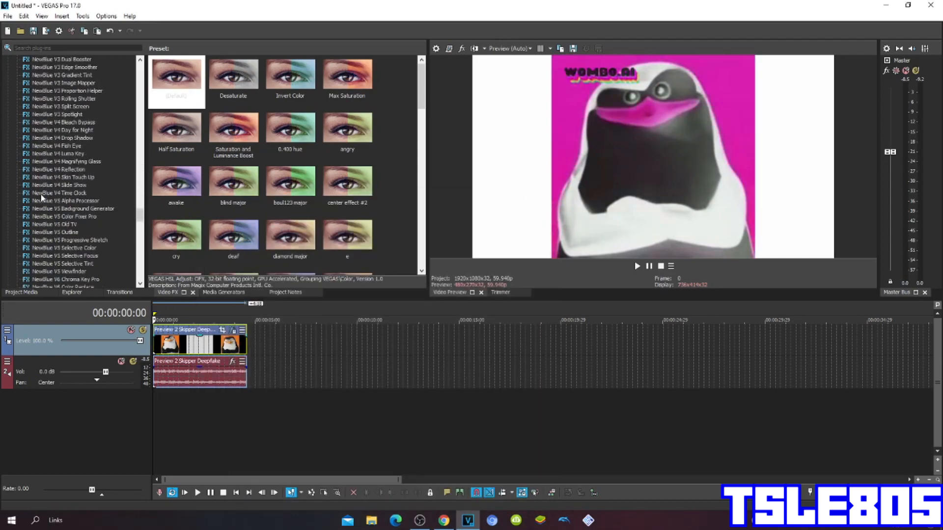
Apply the Wave effect's 'asleep' preset so the inverted magenta clip ripples horizontally
scroll(down, 3)
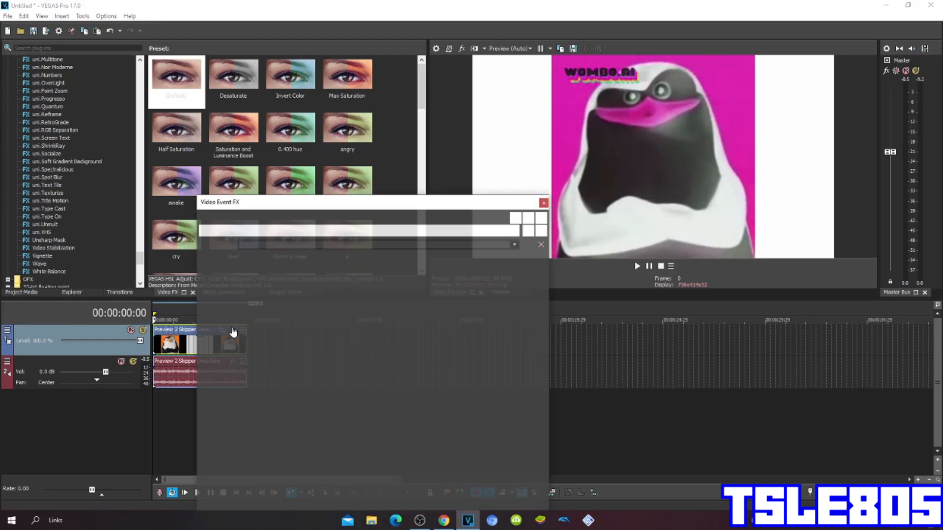
click(544, 202)
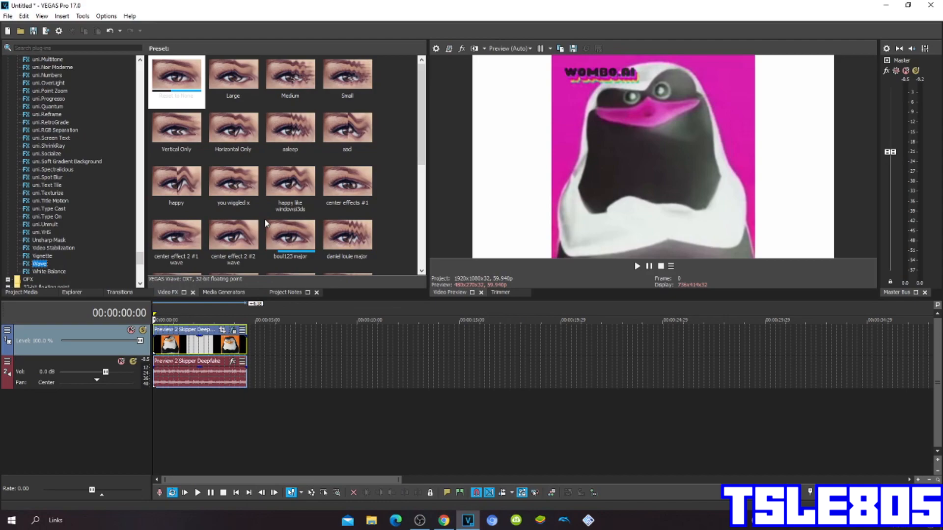
click(290, 127)
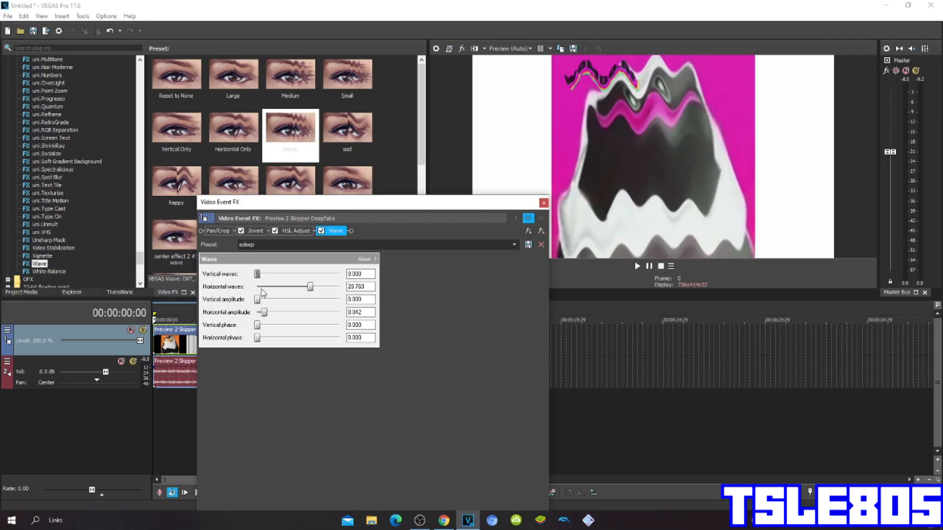
click(360, 286)
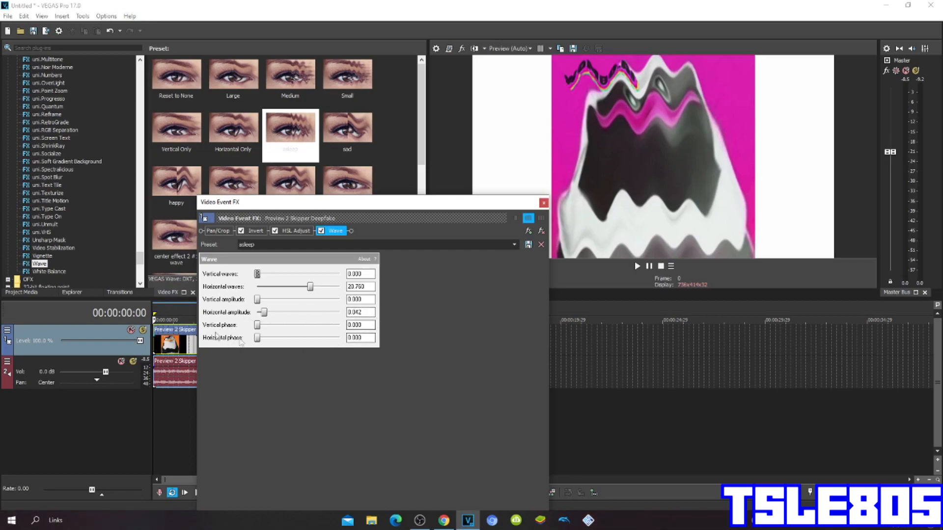
click(542, 202)
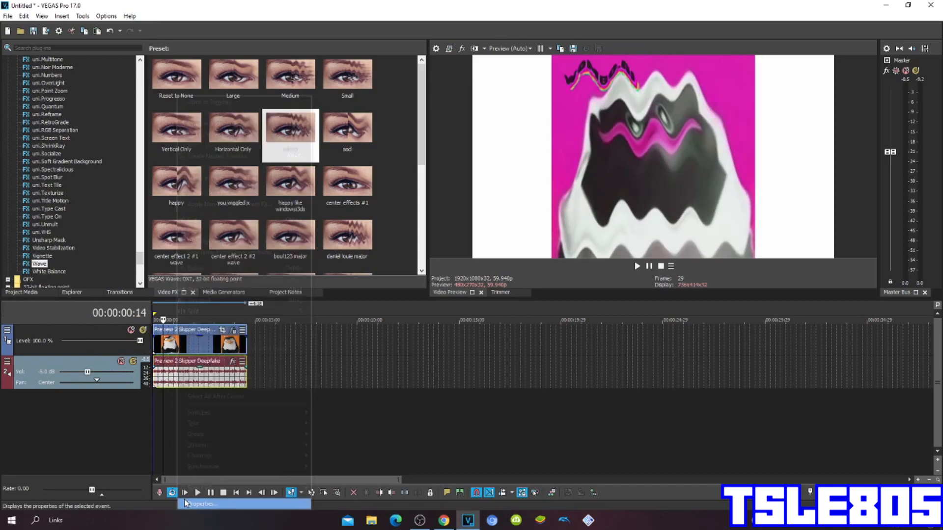
Set the audio event's time-stretch method to élastique with Pro attributes and confirm
click(198, 504)
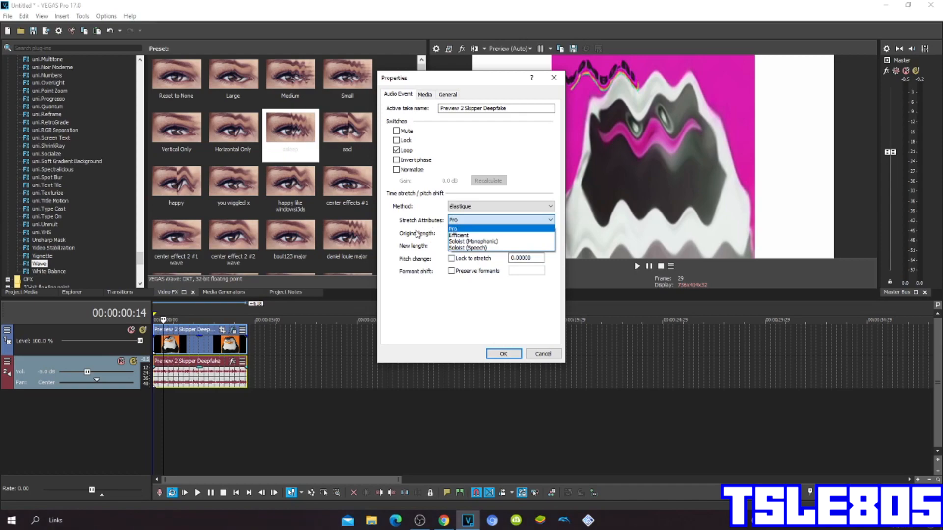
click(459, 235)
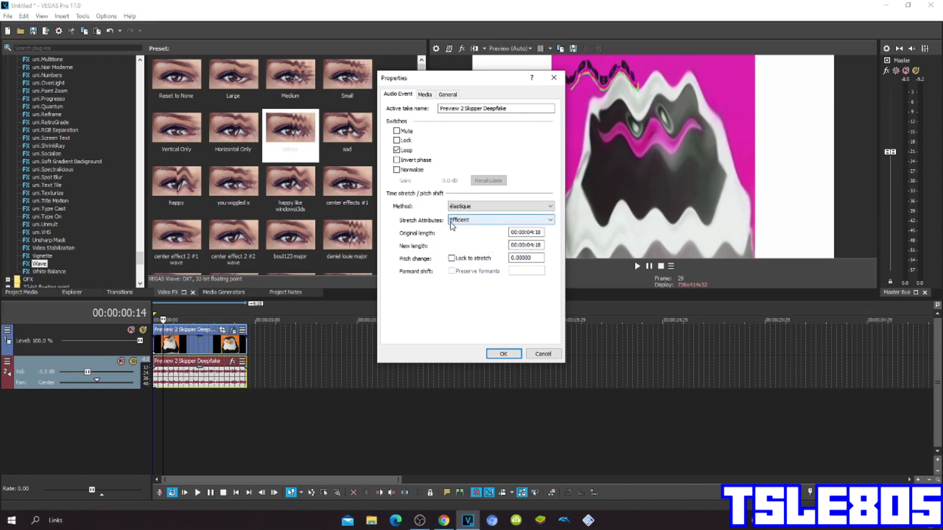
click(499, 206)
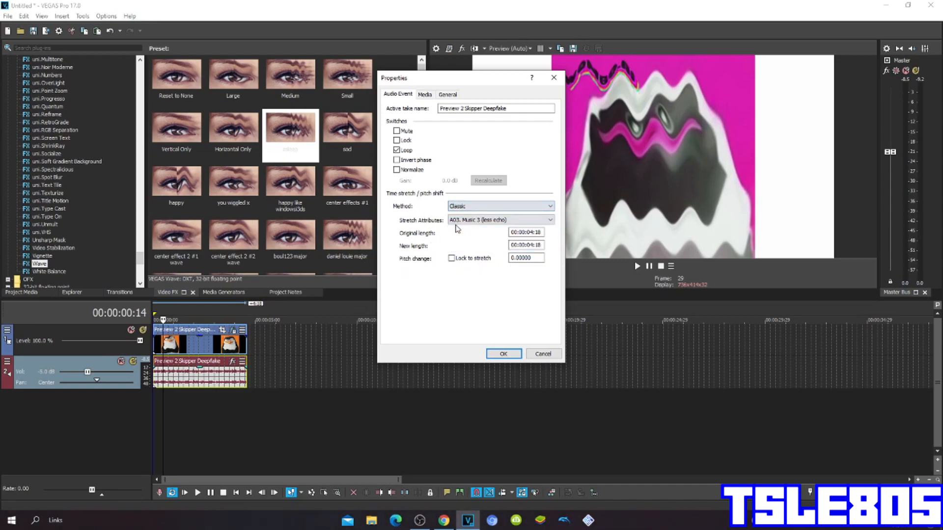
click(548, 219)
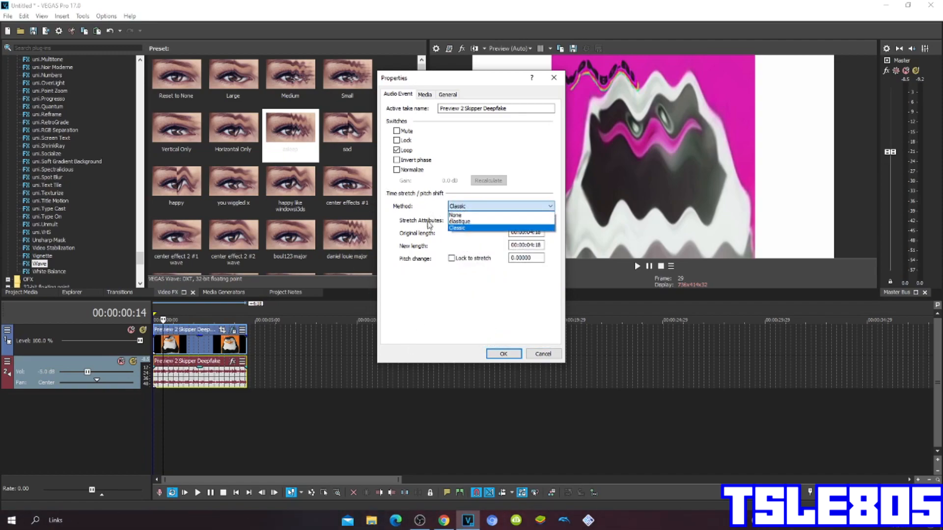
click(459, 221)
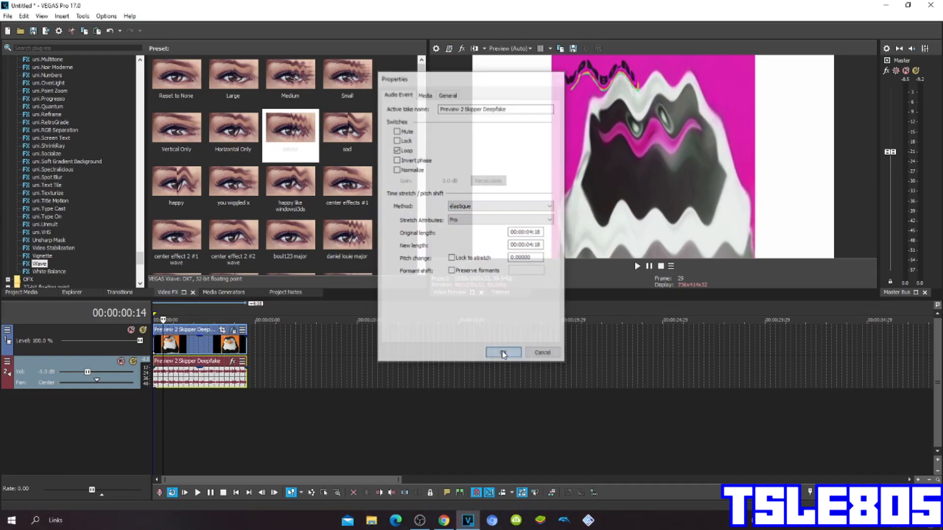
click(502, 352)
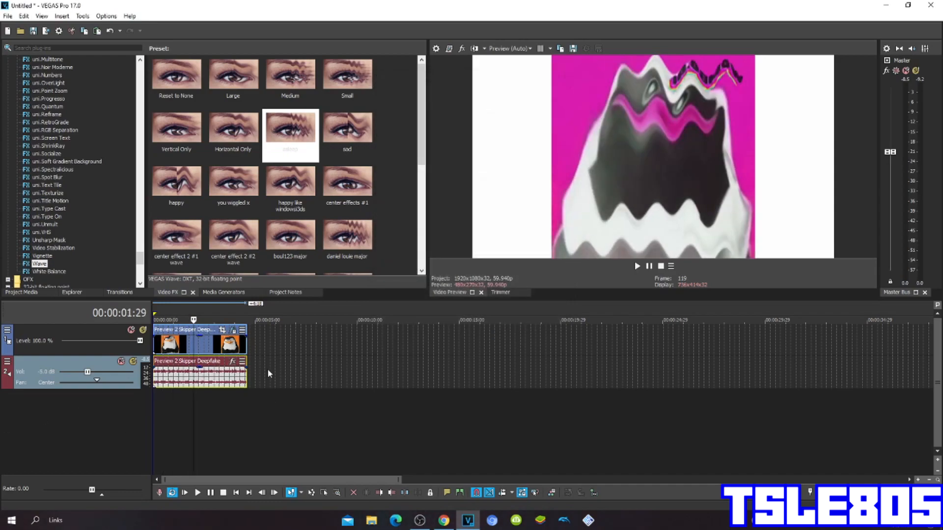
Duplicate the penguin audio track so a copy sits beneath the original
right_click(198, 370)
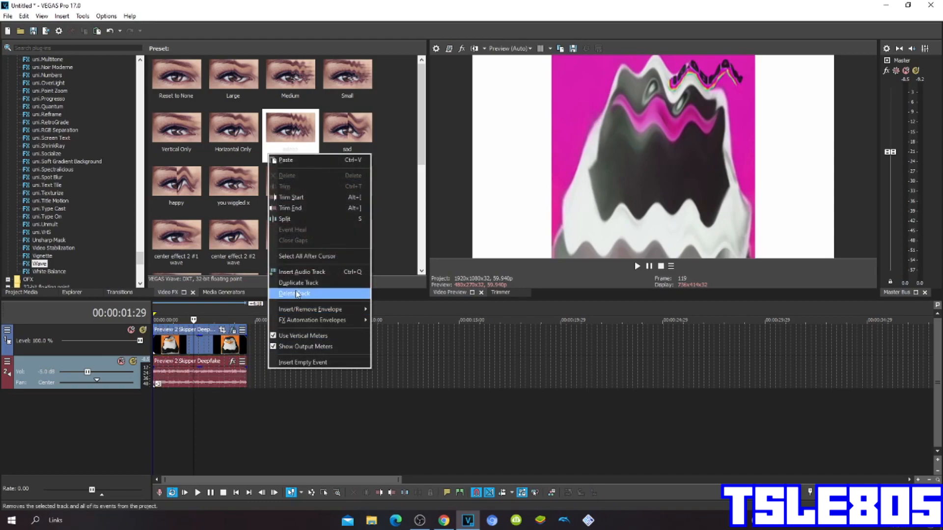
click(299, 283)
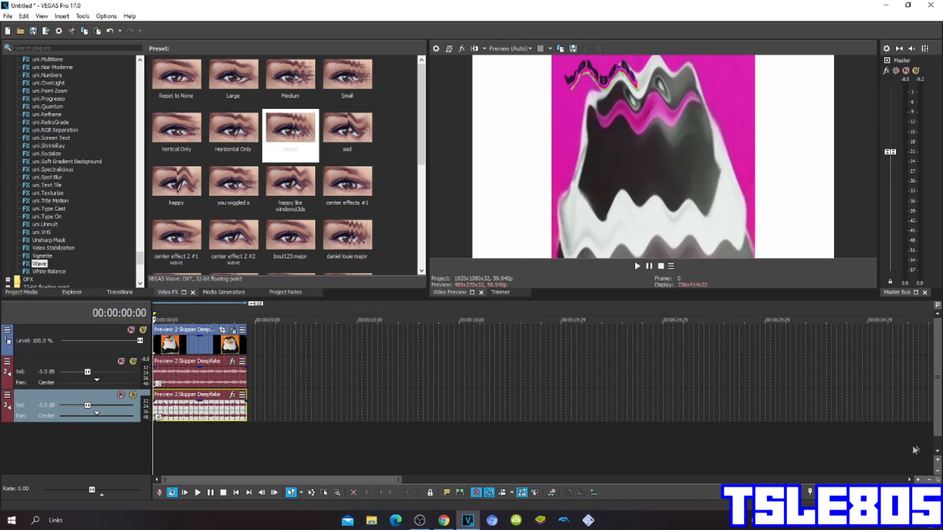
Preview the finished penguin edit from the beginning to the end, then stop playback
click(649, 266)
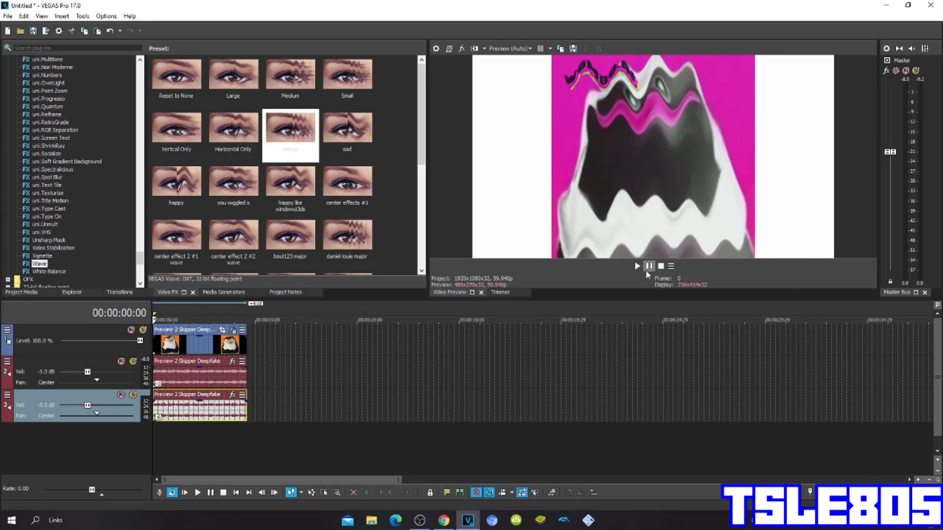
click(637, 266)
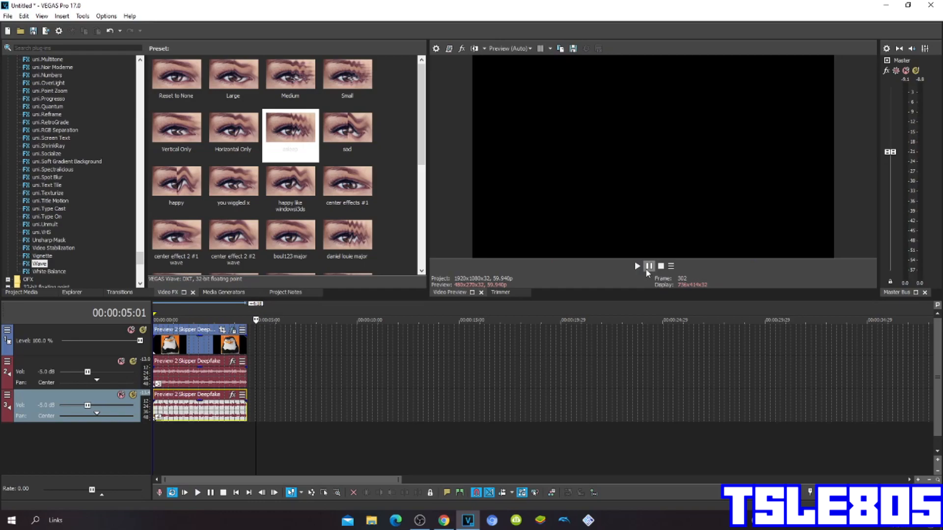
click(420, 521)
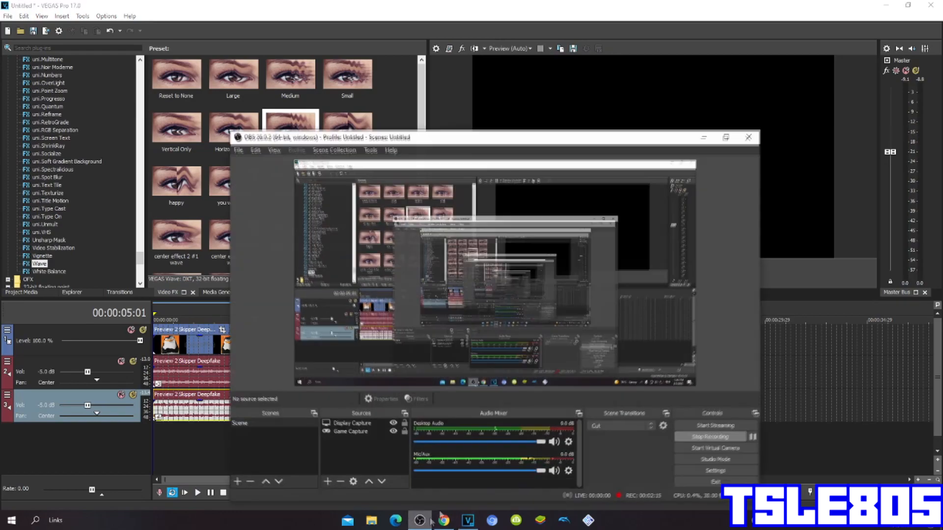